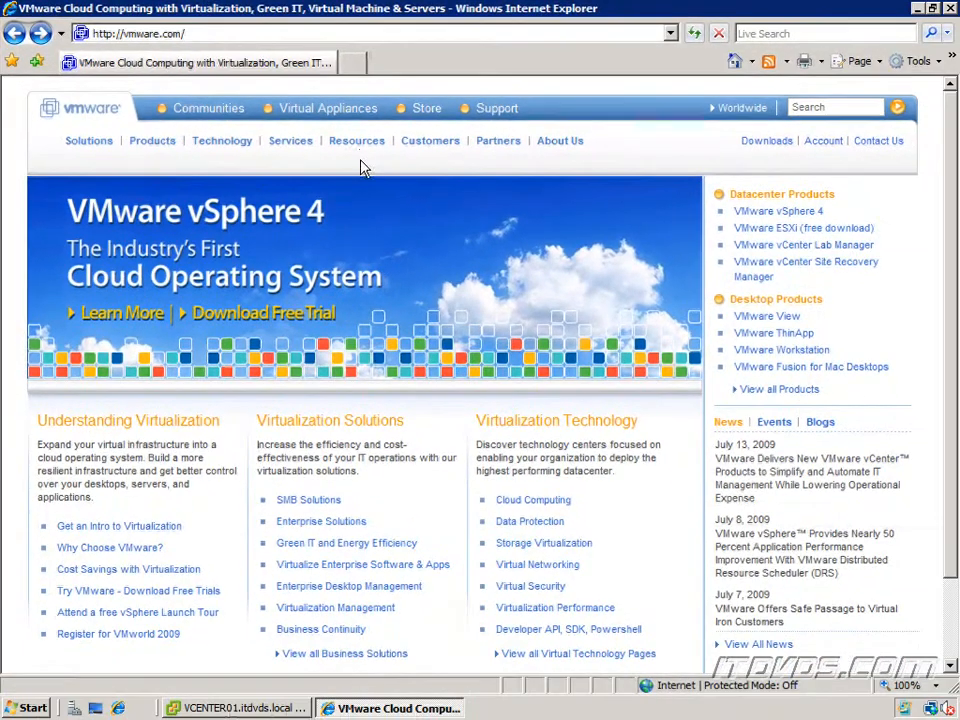
# Navigate via Resources > Documentation > VMware vSphere to the ESX 4.0 and vCenter Server 4.0 docs.
pyautogui.click(356, 140)
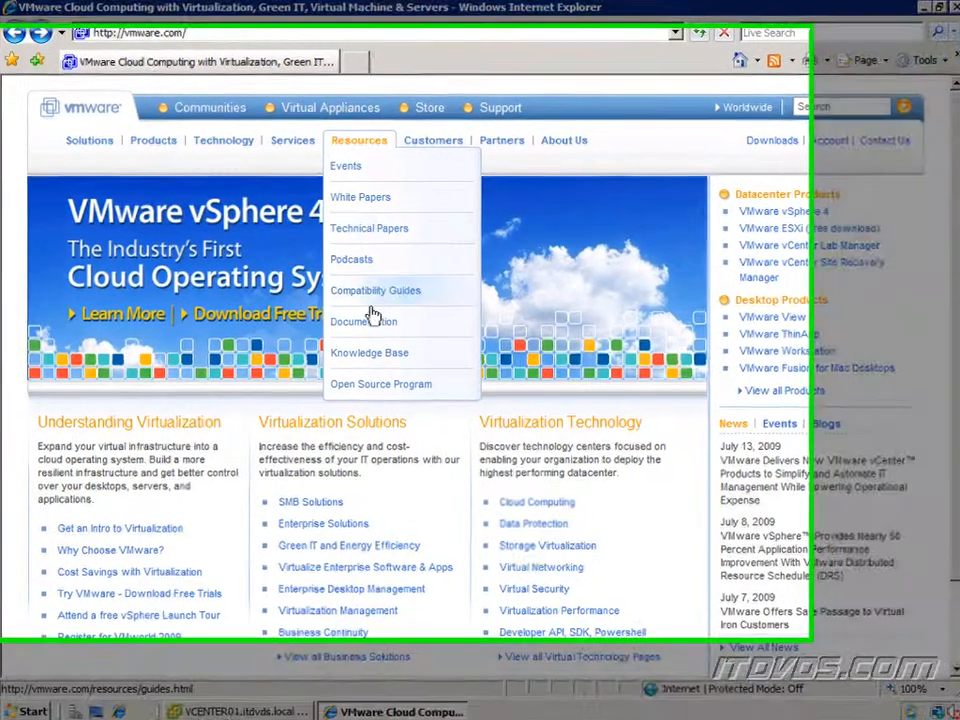
pyautogui.click(364, 321)
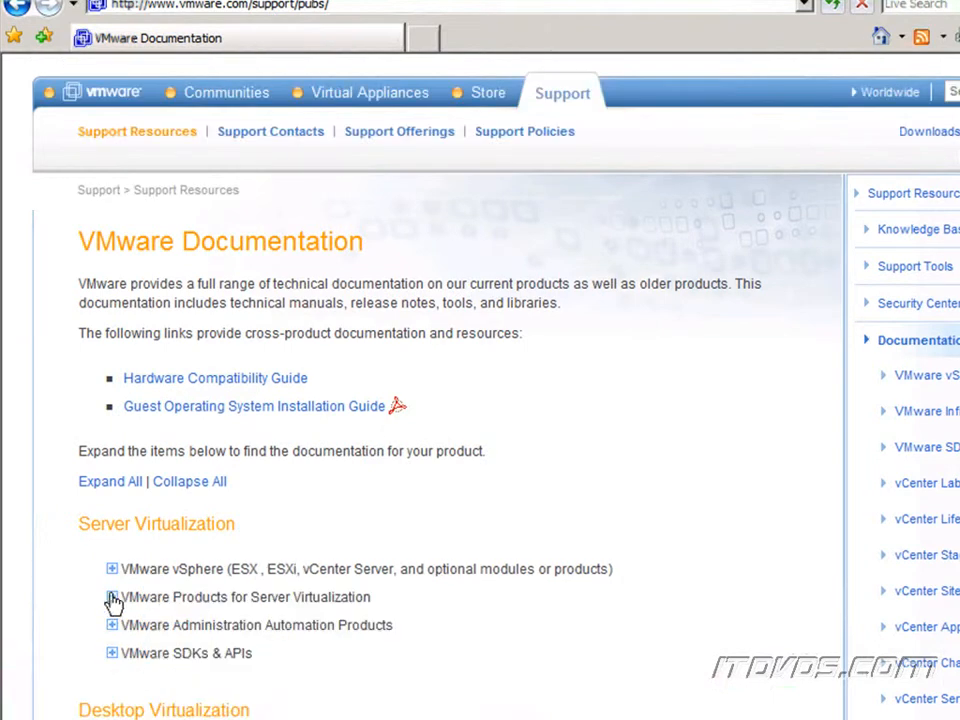
pyautogui.click(112, 568)
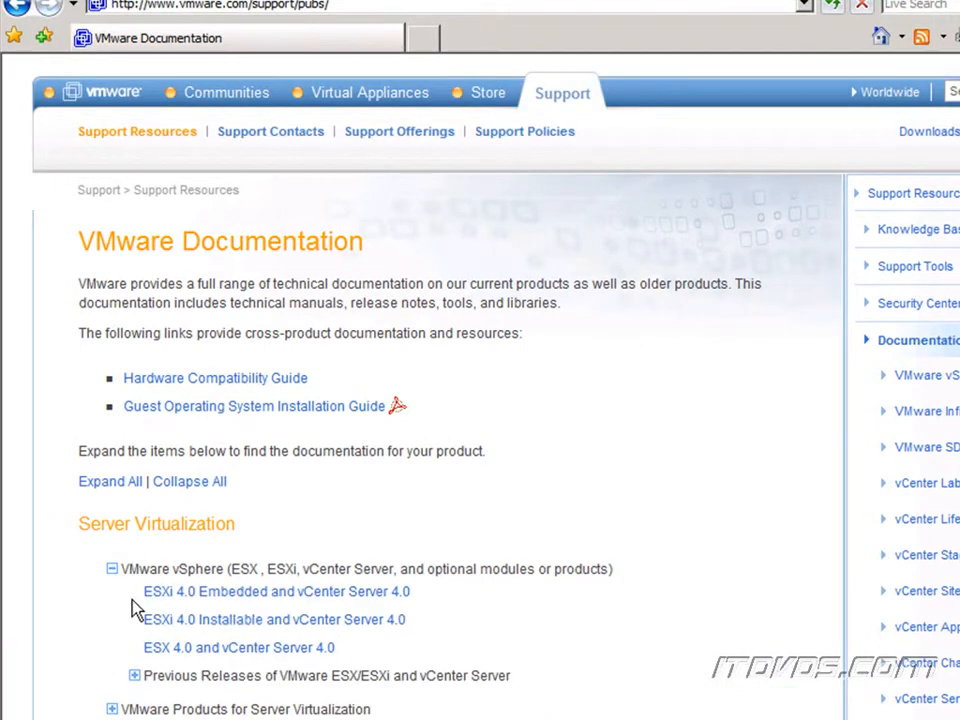
pyautogui.moveTo(235, 655)
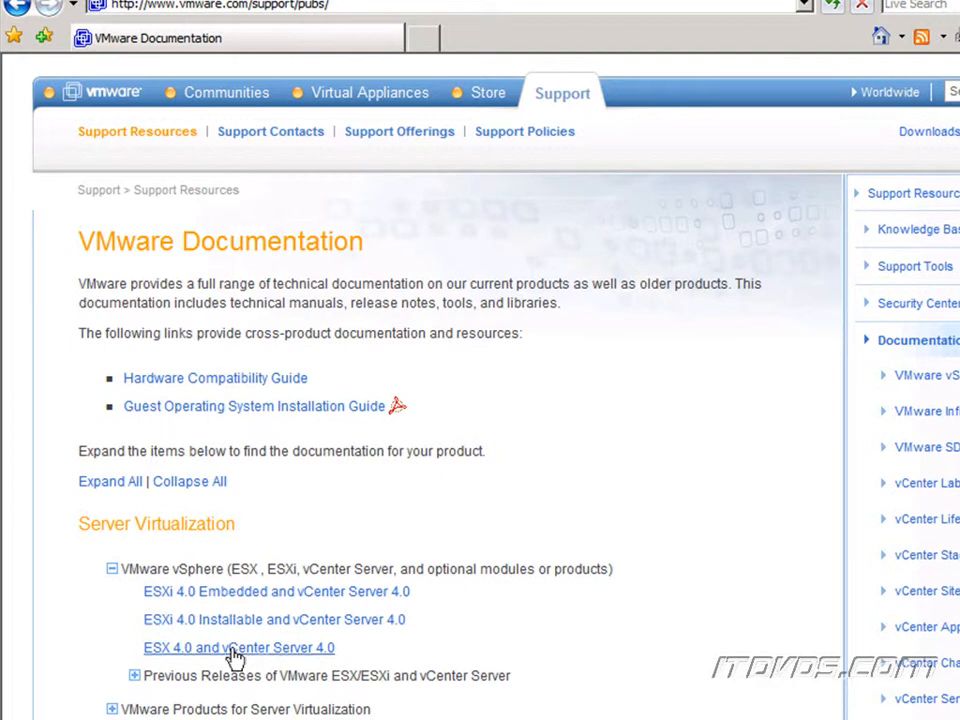
pyautogui.click(239, 647)
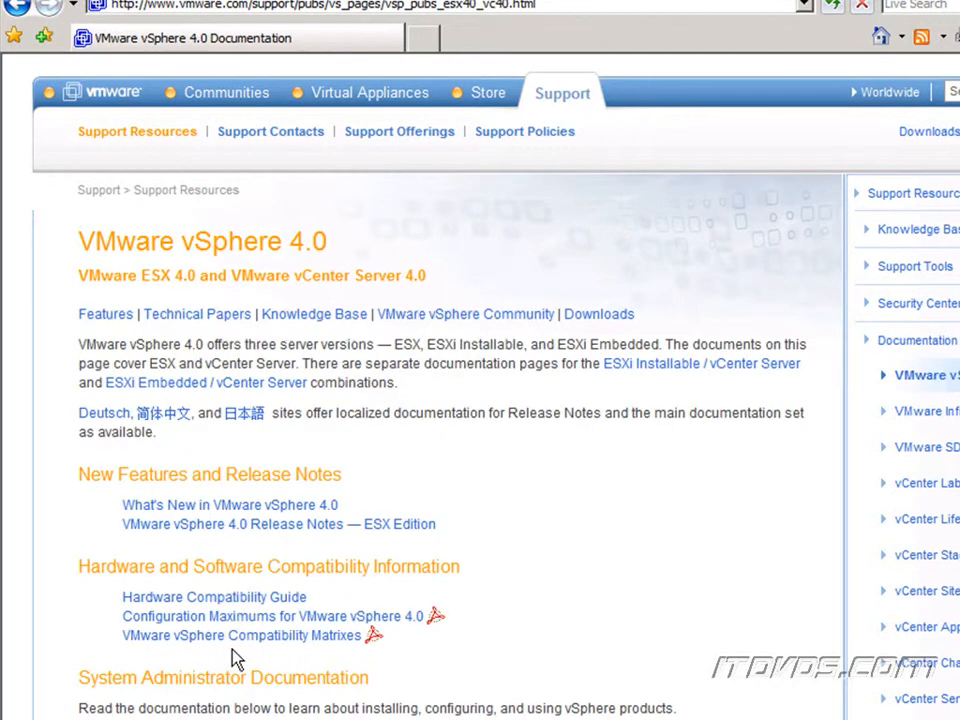
pyautogui.moveTo(290, 625)
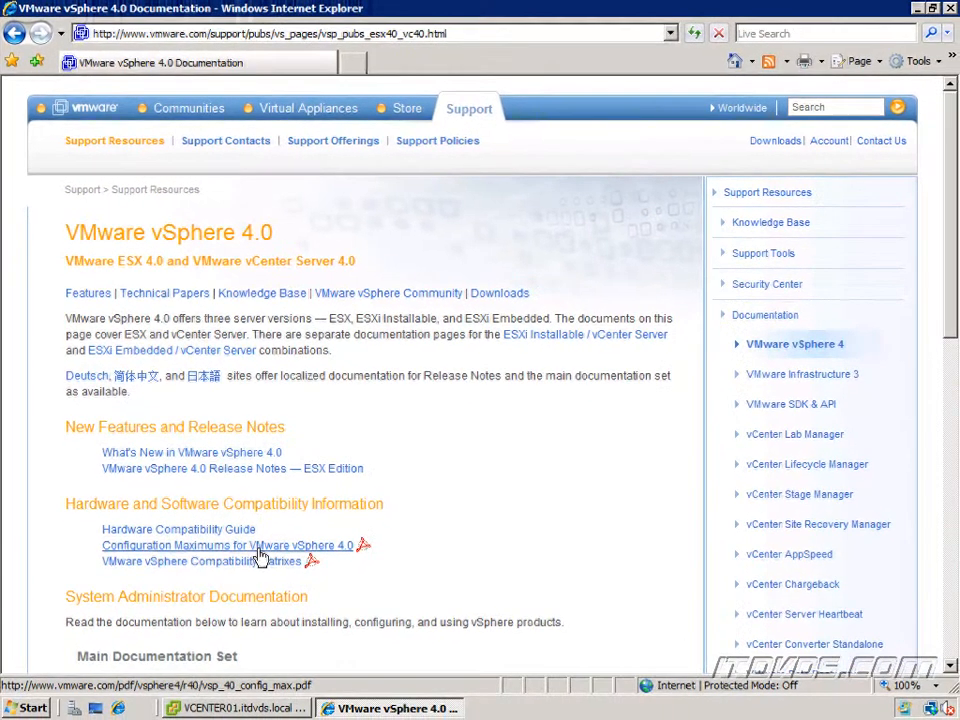
# Open the 'Configuration Maximums for VMware vSphere 4.0' PDF in the browser's Reader plug-in.
pyautogui.click(227, 545)
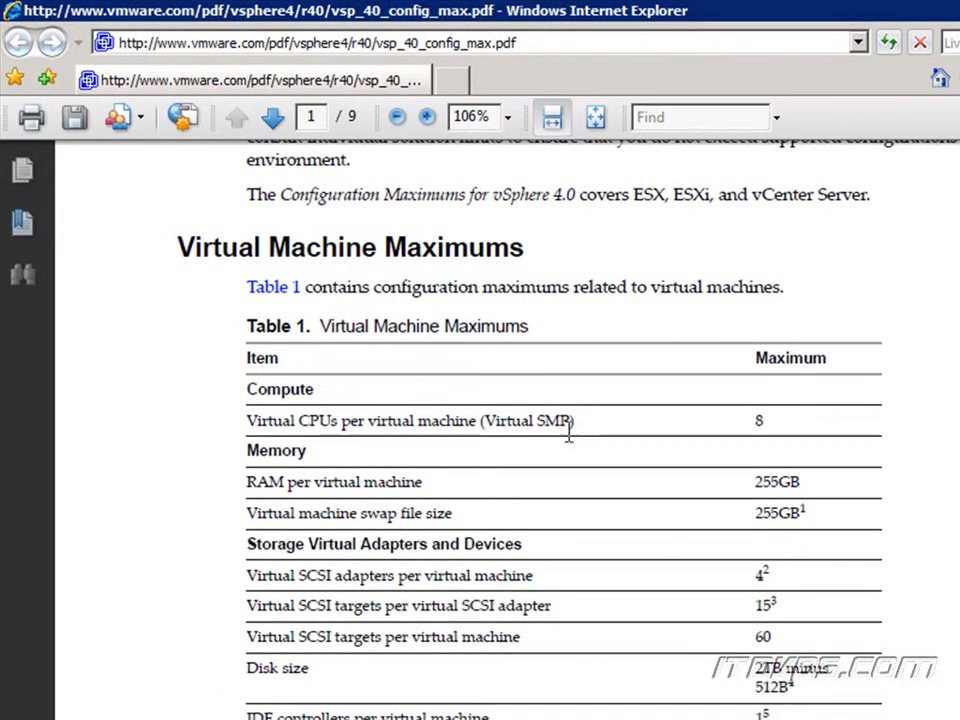
pyautogui.moveTo(738, 430)
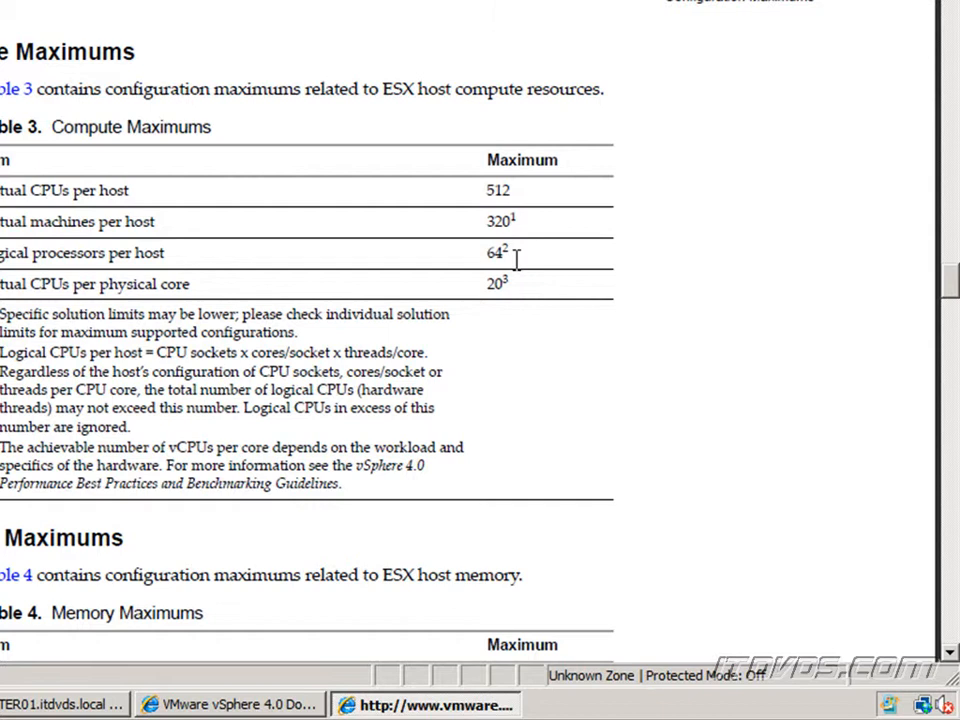
# Scroll down to Table 5, Networking Maximums, on page 6.
pyautogui.scroll(-3)
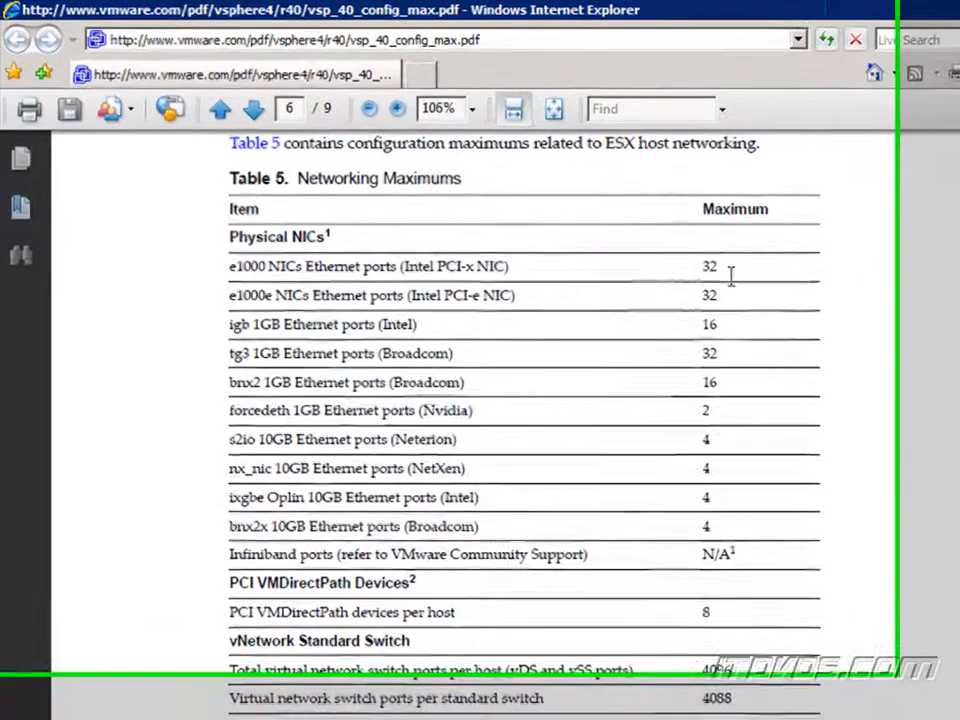
# Go to page 7 to view the Resource Pool and vCenter Server Maximums tables.
pyautogui.click(273, 116)
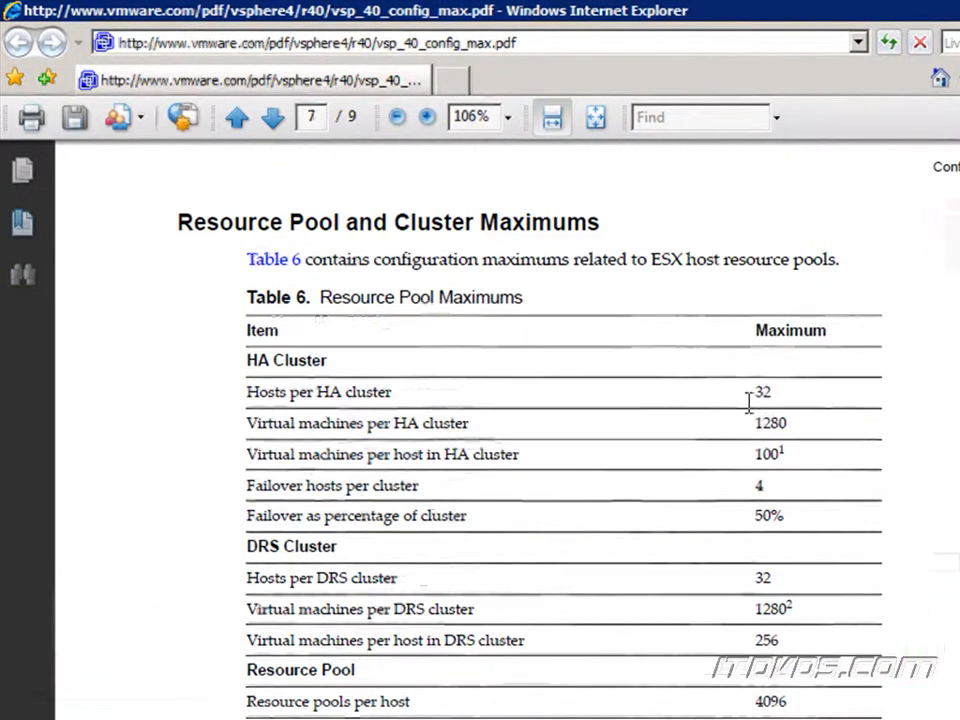
pyautogui.moveTo(705, 416)
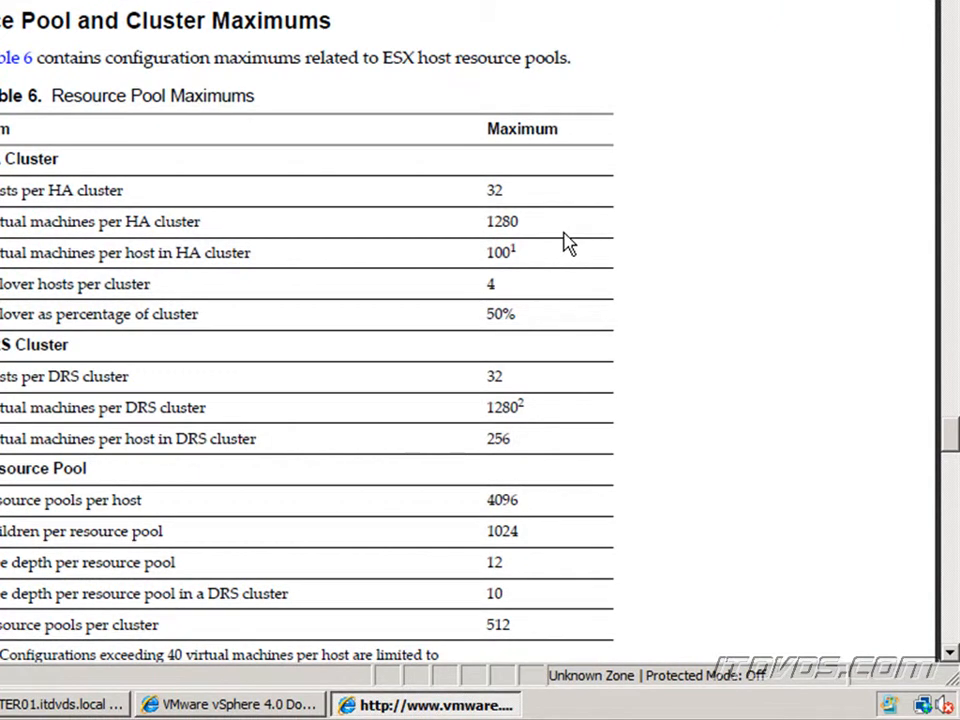
pyautogui.scroll(-3)
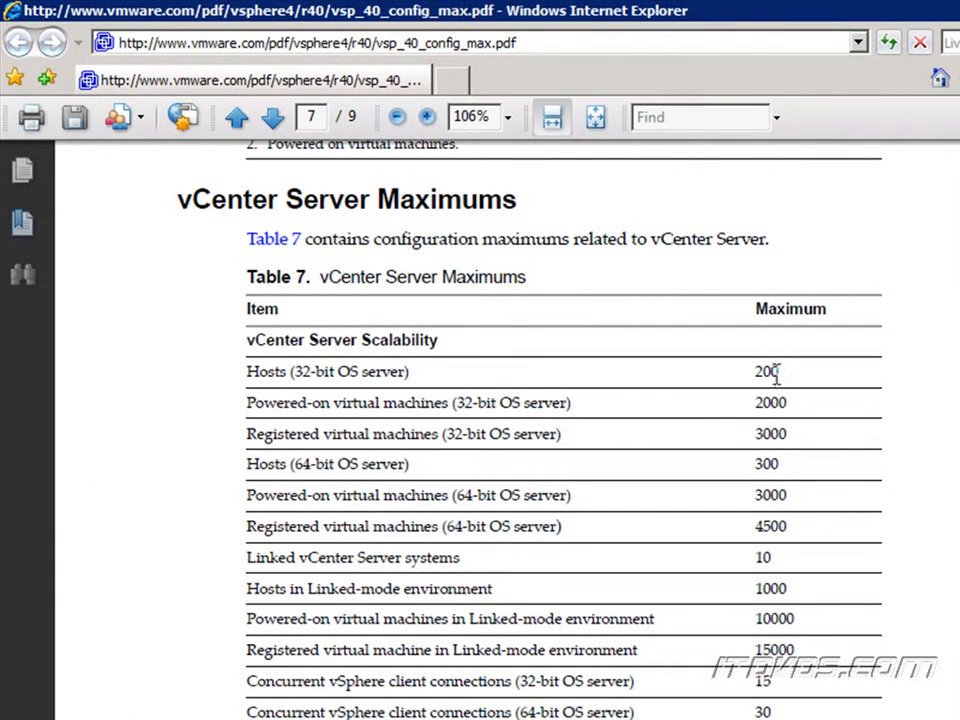
pyautogui.moveTo(416, 466)
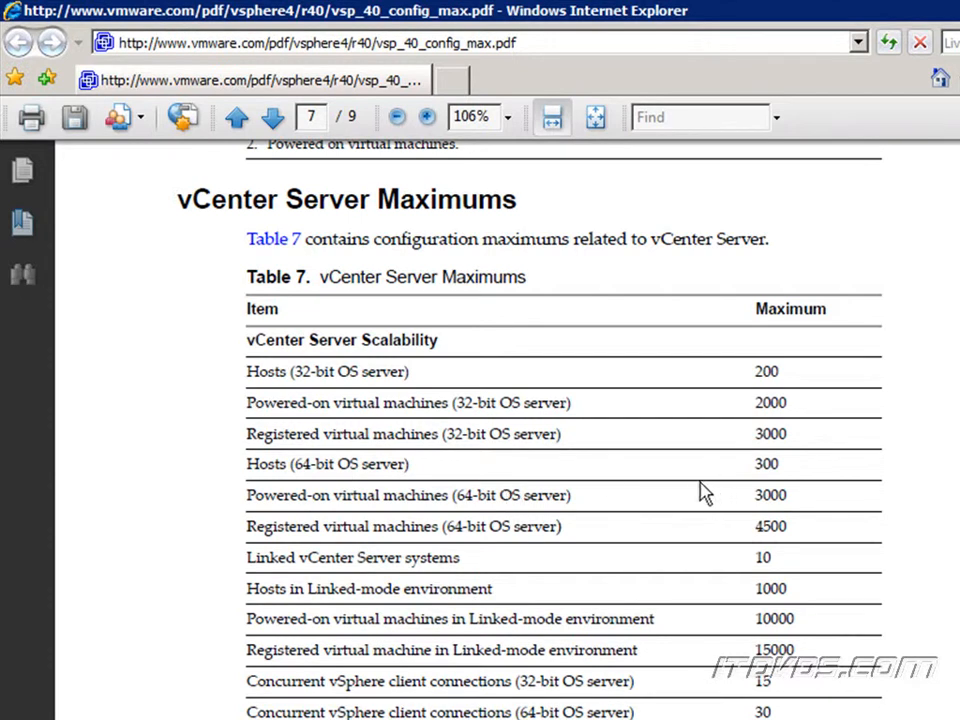
pyautogui.moveTo(870, 533)
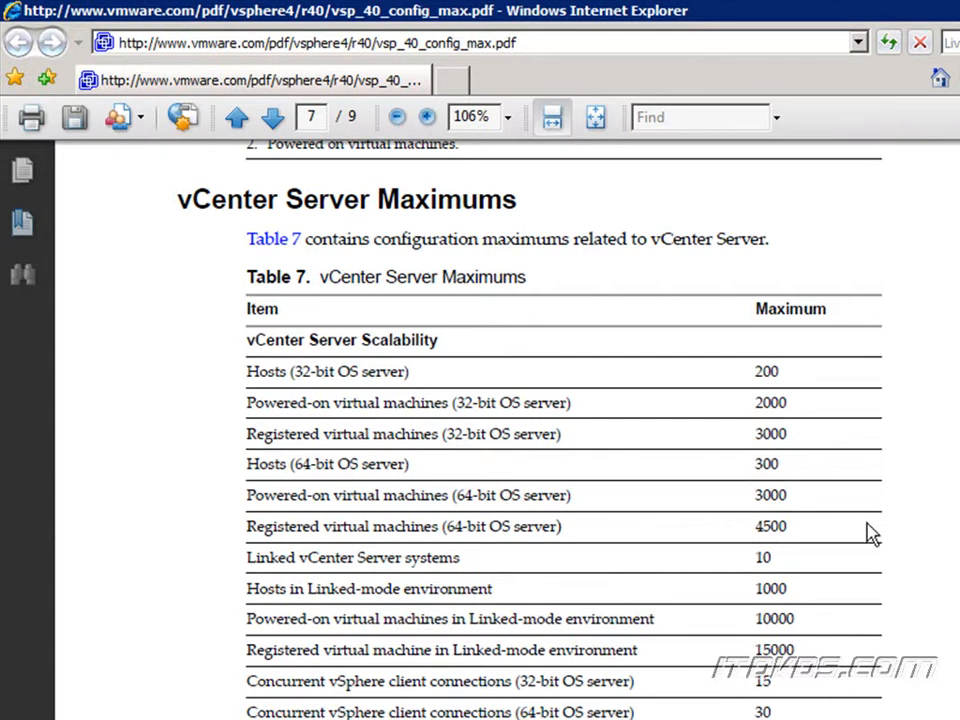